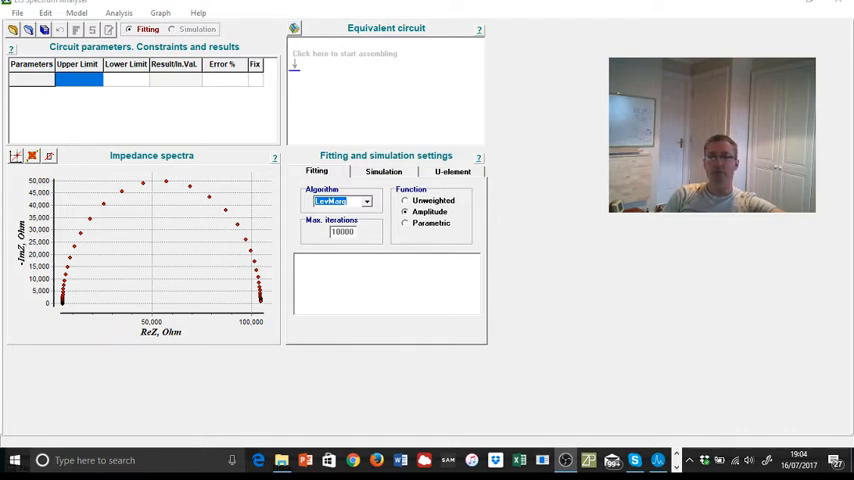
mouse_move(398, 76)
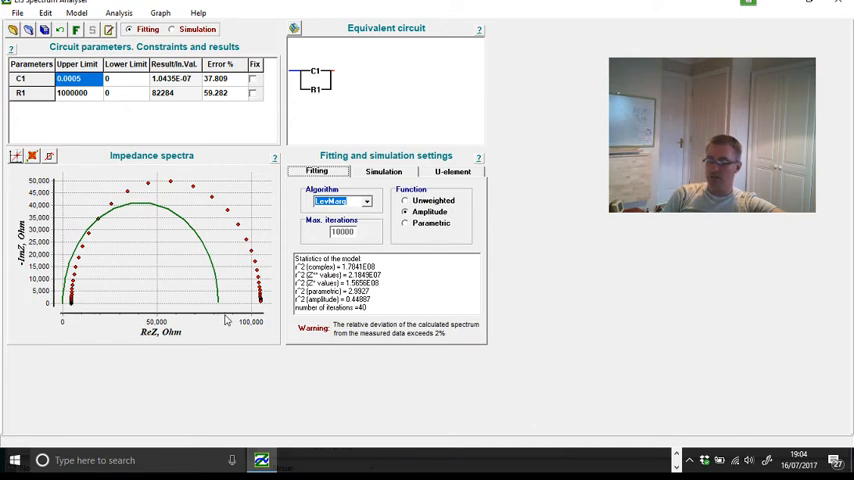
mouse_move(394, 48)
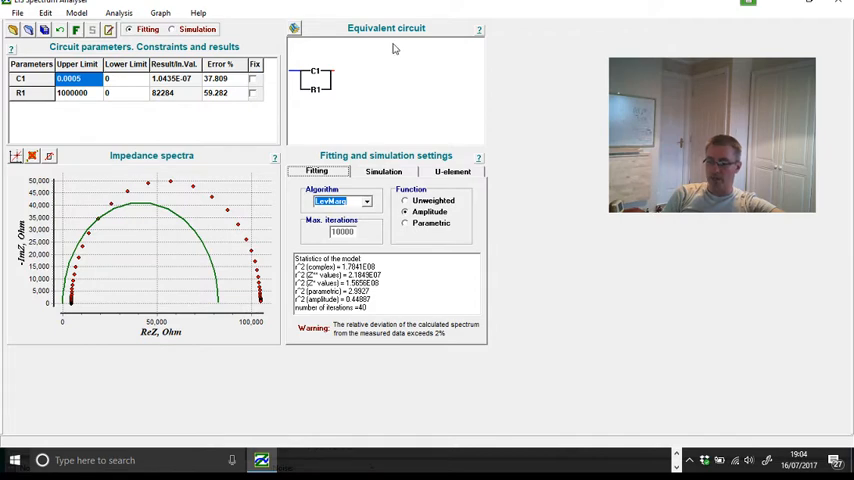
Load the resistor in series with parallel RC model from the library into the EC panel
left_click(296, 28)
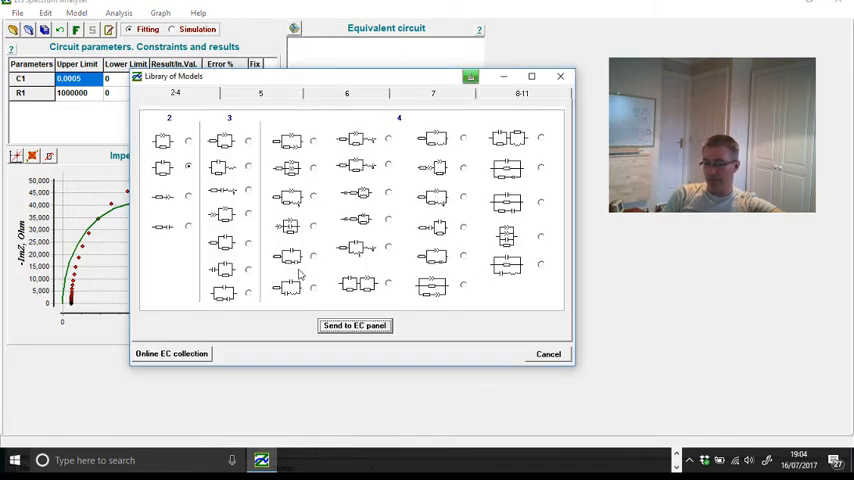
mouse_move(252, 246)
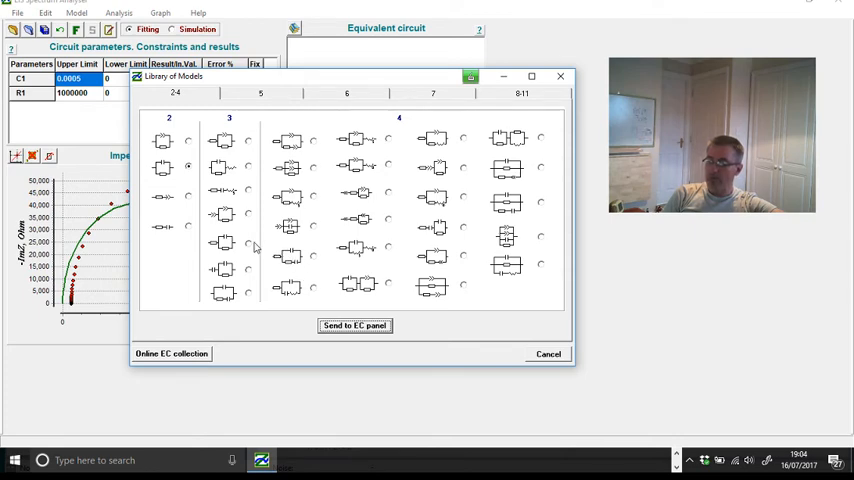
left_click(248, 244)
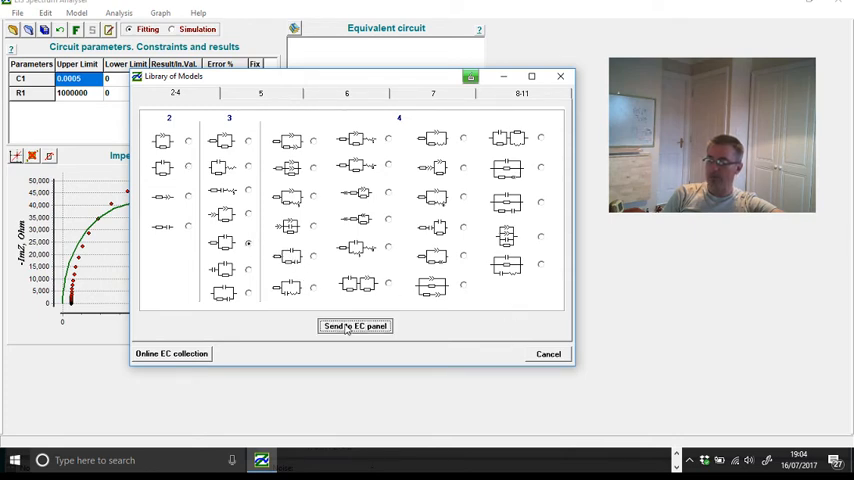
left_click(356, 326)
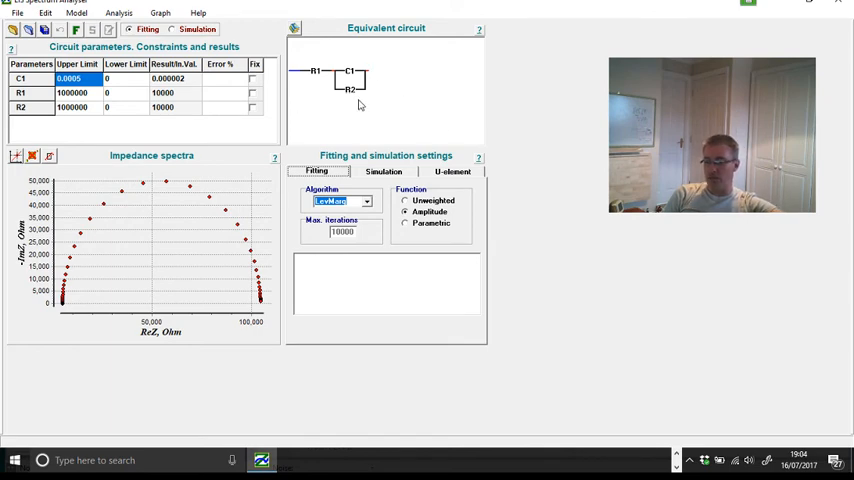
mouse_move(348, 104)
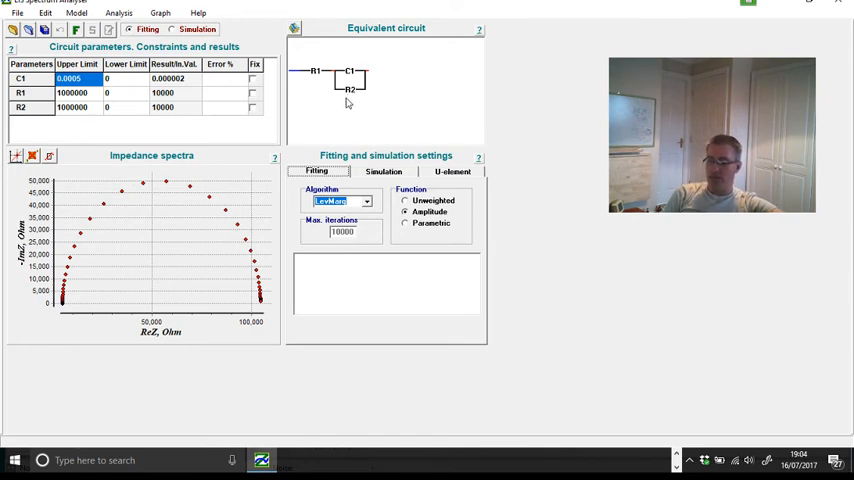
Run the fit so the R1 + (C1||R2) curve matches the spectrum with low errors
left_click(76, 28)
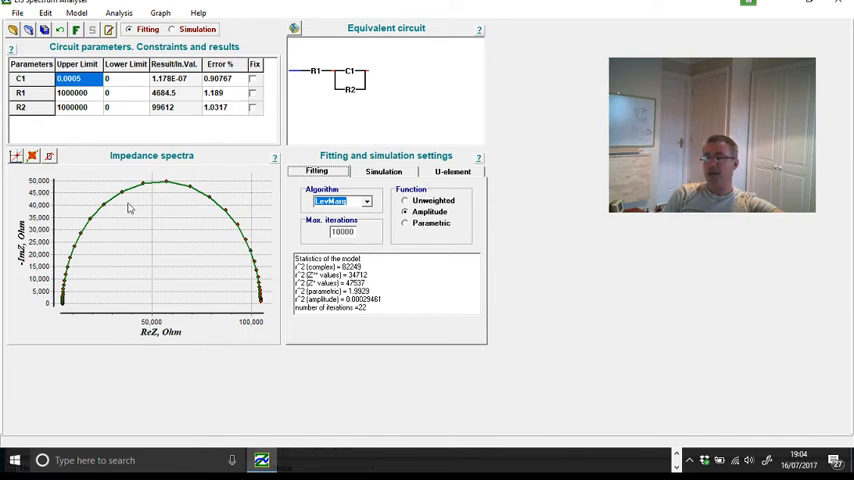
mouse_move(216, 254)
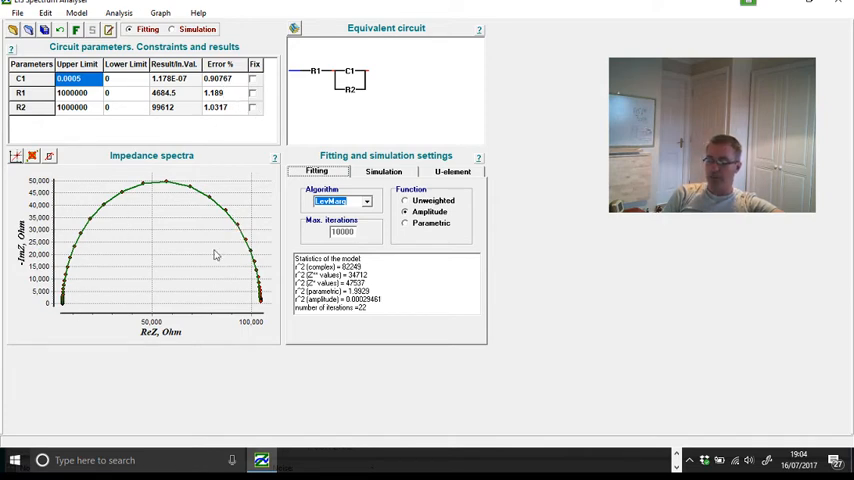
mouse_move(70, 122)
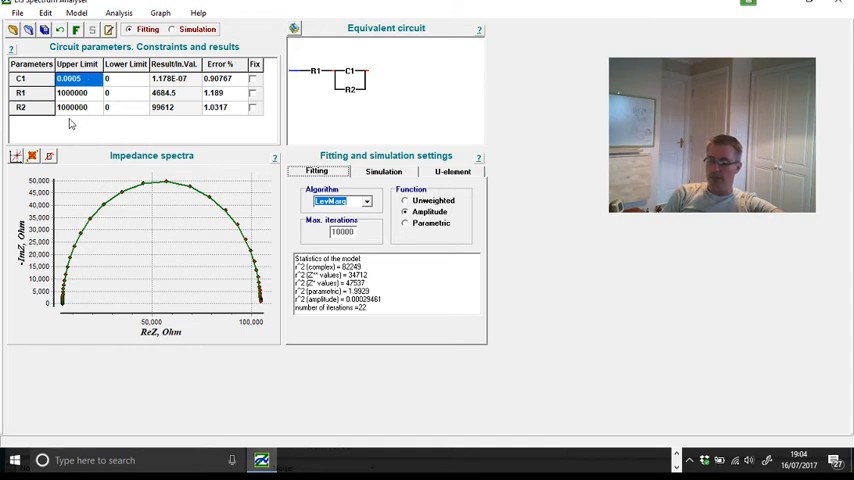